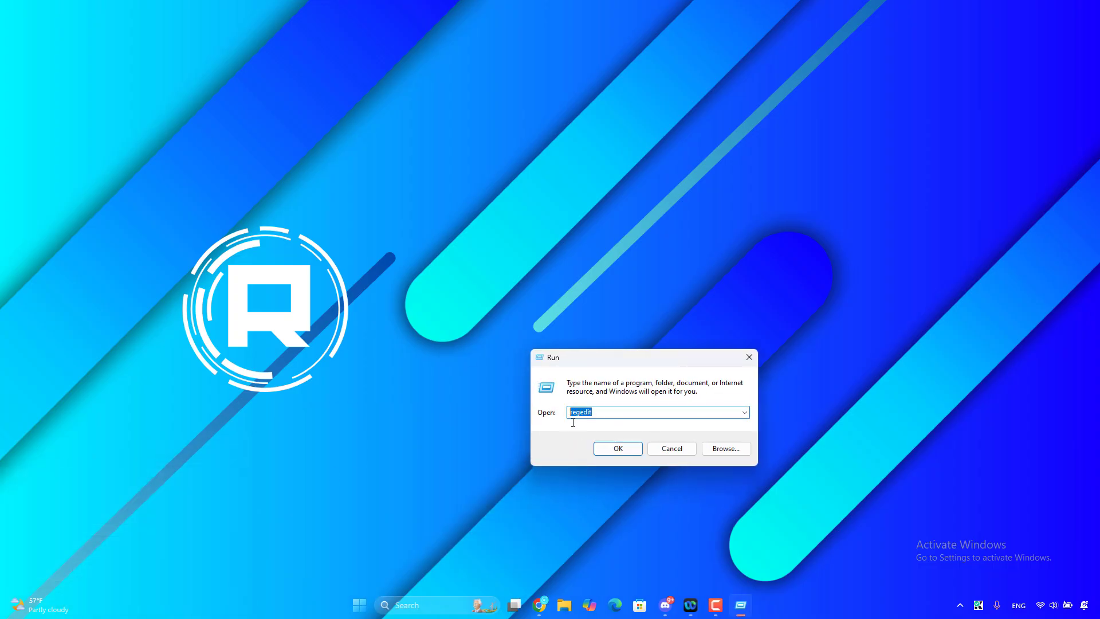
# Step: Launch regedit from the Run dialog and collapse the tree to its root keys
pyautogui.click(617, 448)
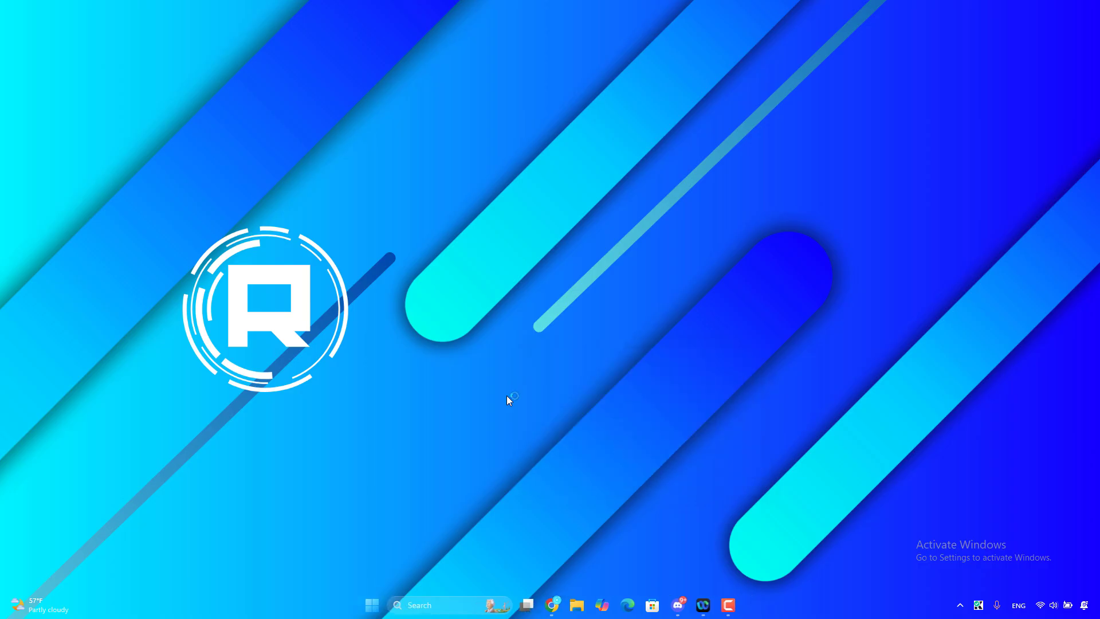
pyautogui.click(741, 605)
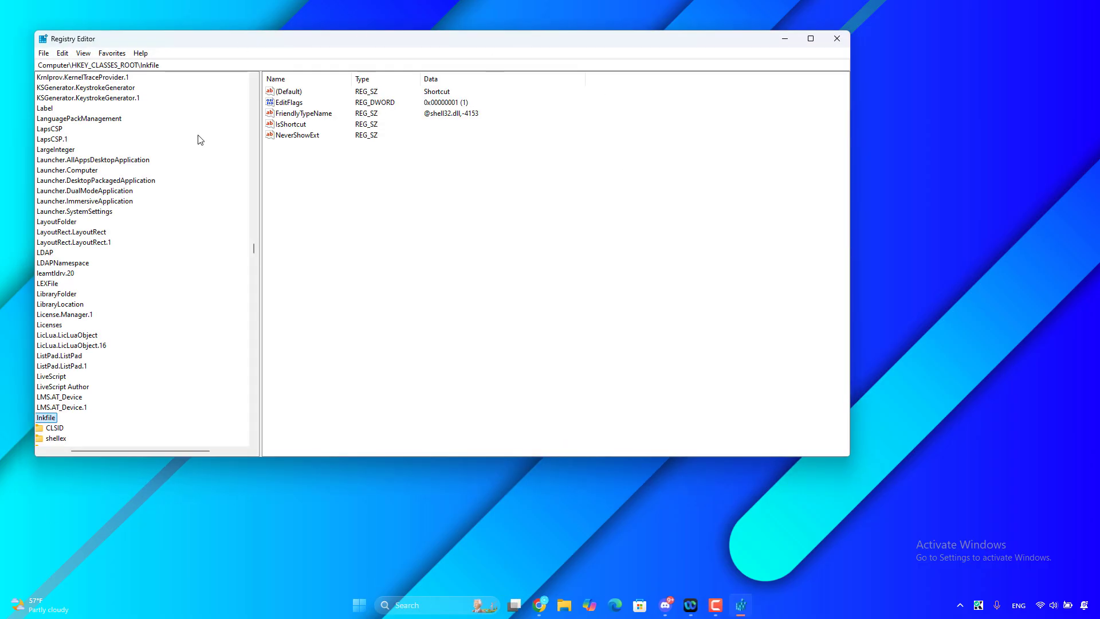
pyautogui.click(59, 417)
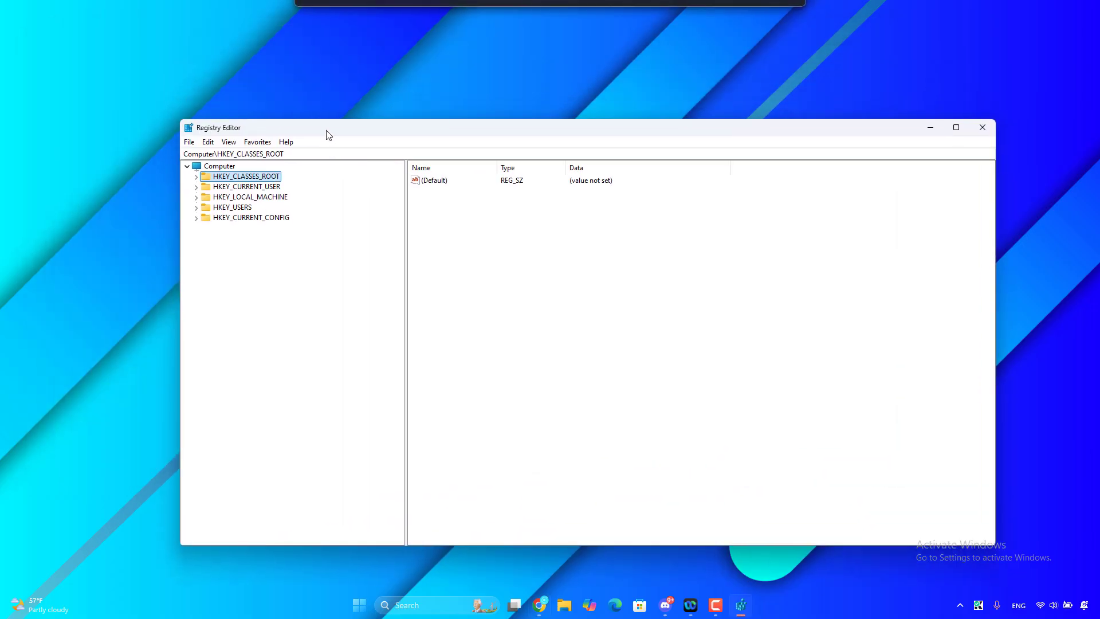
pyautogui.moveTo(269, 100)
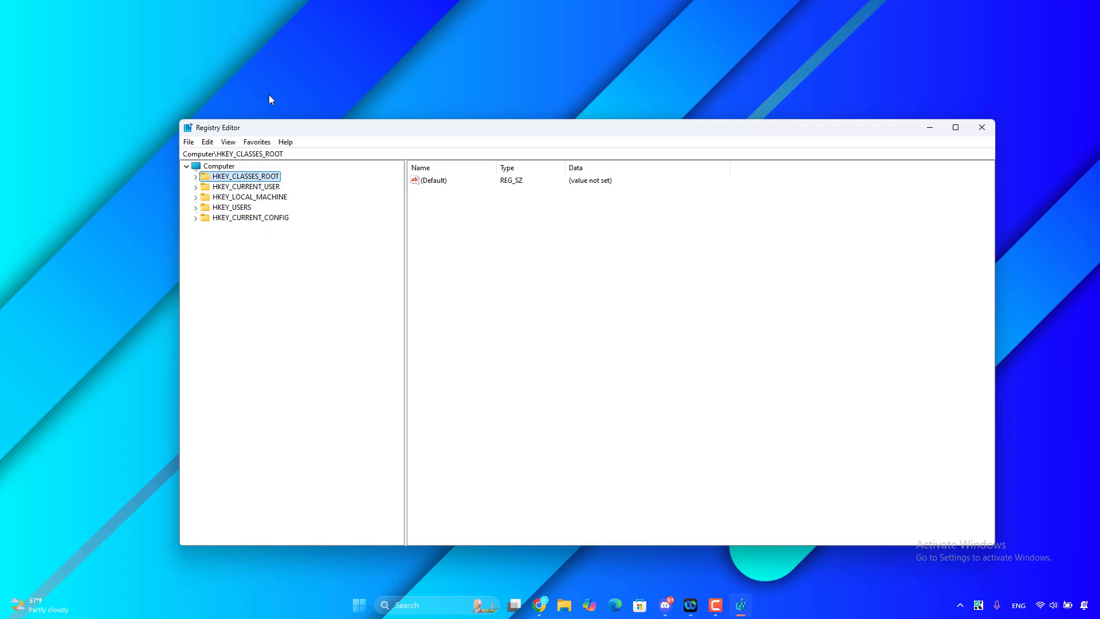
# Step: Export the selected HKEY_CLASSES_ROOT branch to Documents as 'backup.reg'
pyautogui.click(188, 143)
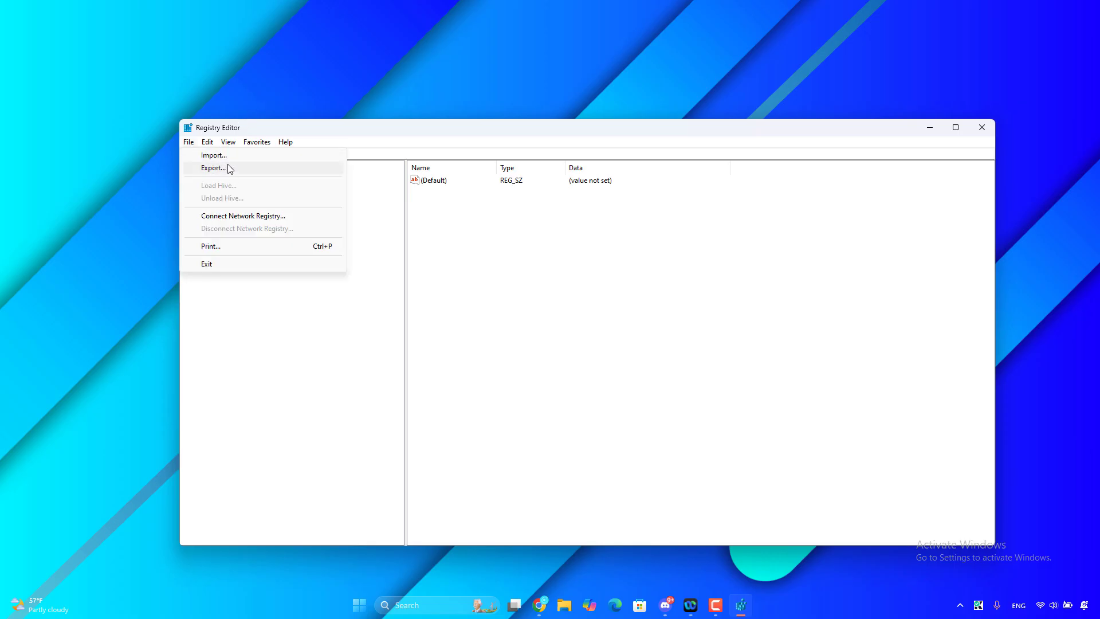
pyautogui.click(213, 167)
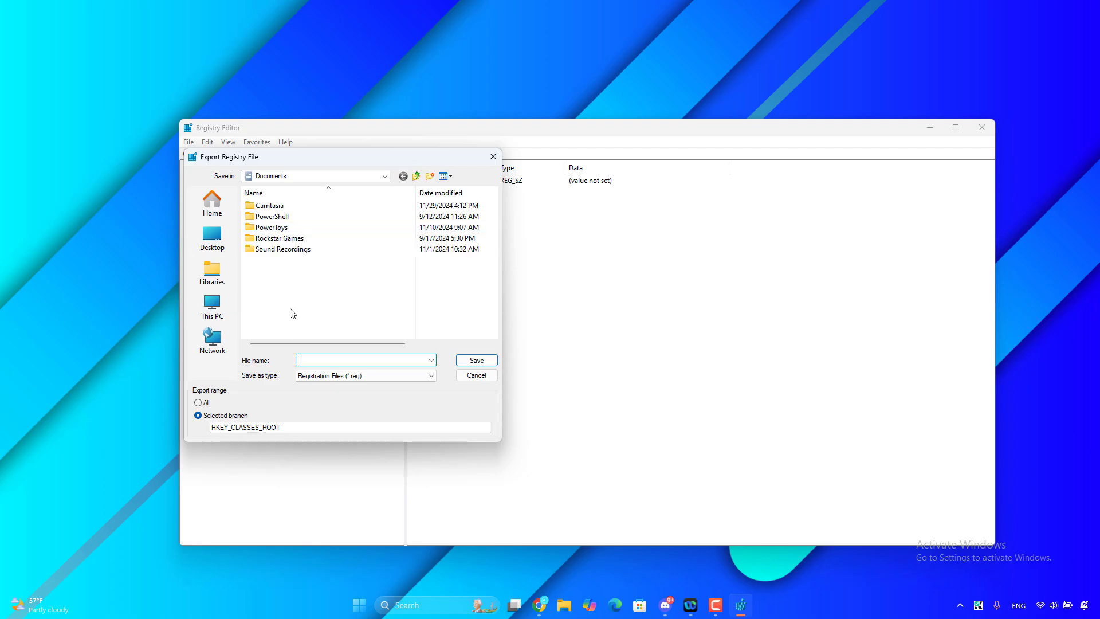
pyautogui.moveTo(296, 296)
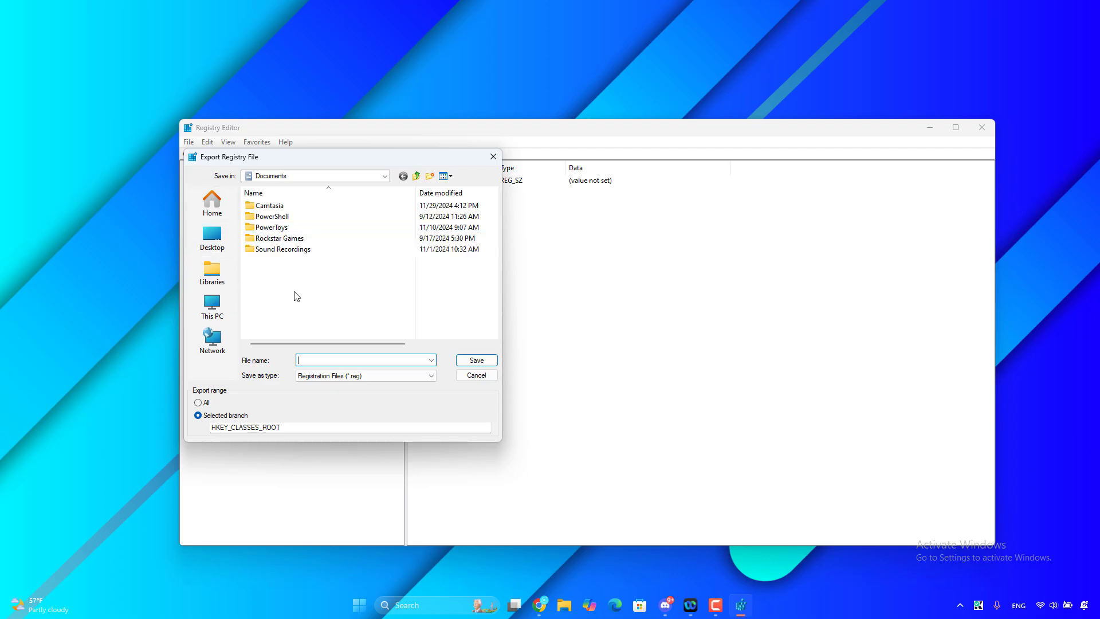
pyautogui.moveTo(289, 290)
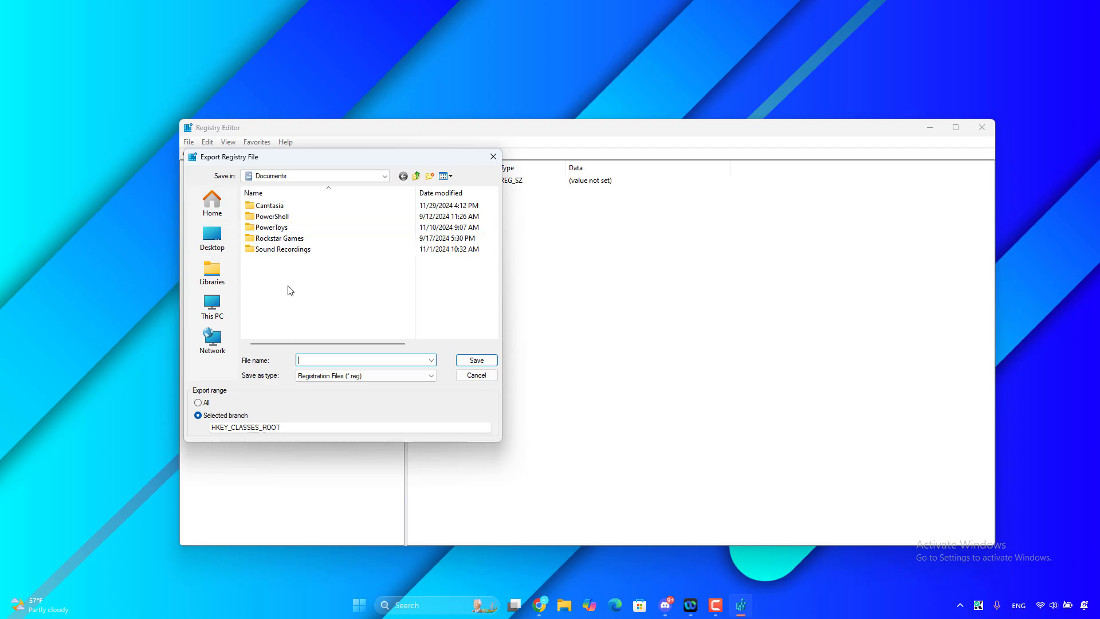
pyautogui.moveTo(256, 299)
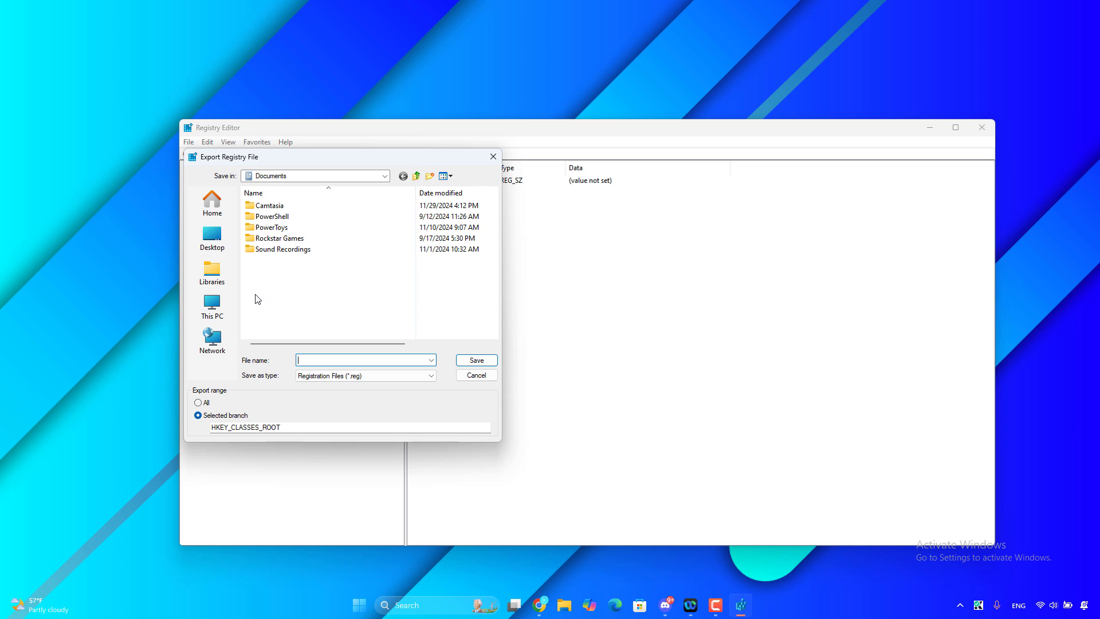
pyautogui.moveTo(279, 323)
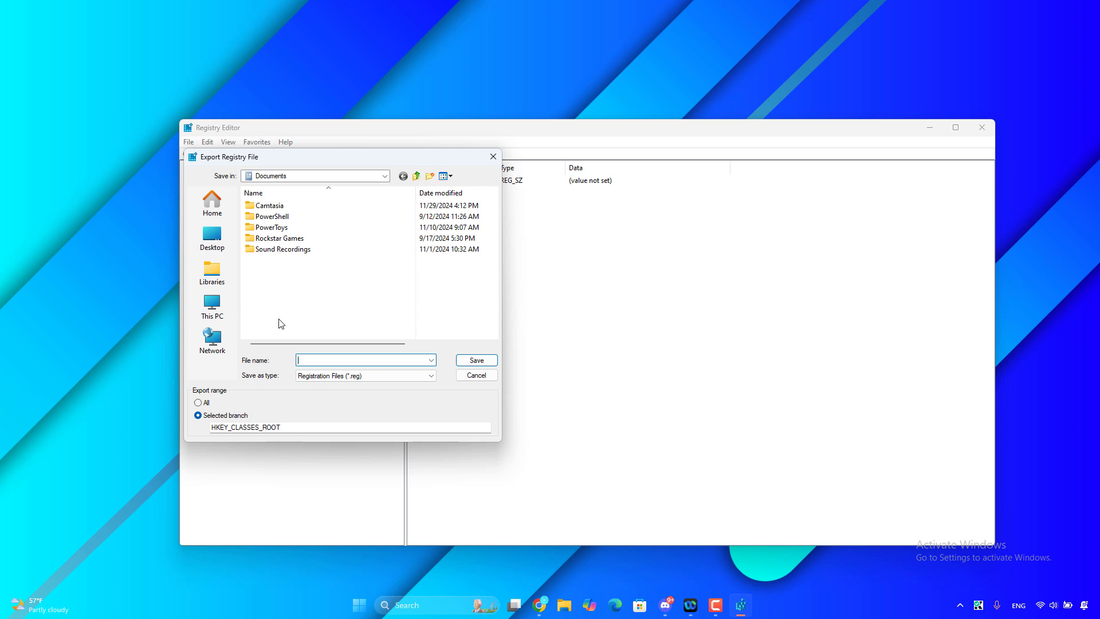
pyautogui.moveTo(373, 360)
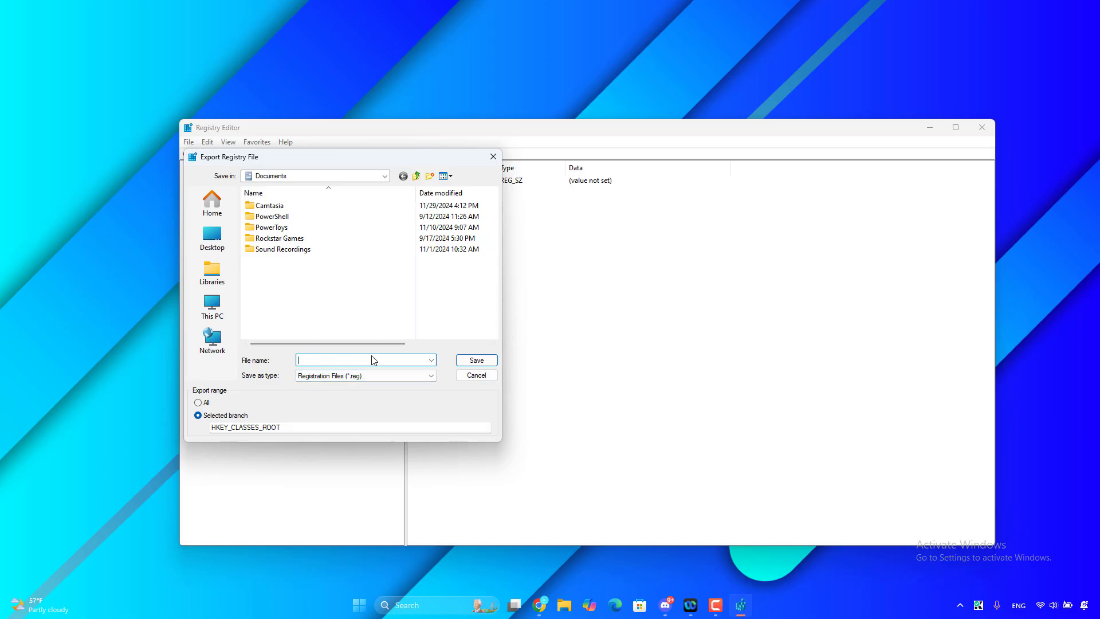
pyautogui.write('backup')
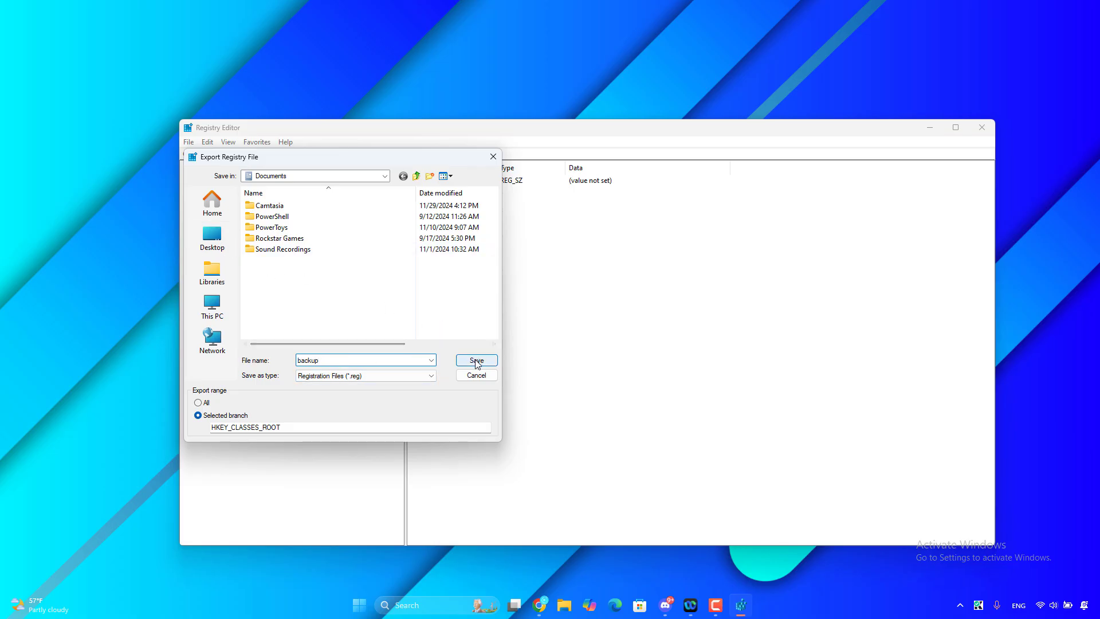
pyautogui.click(476, 360)
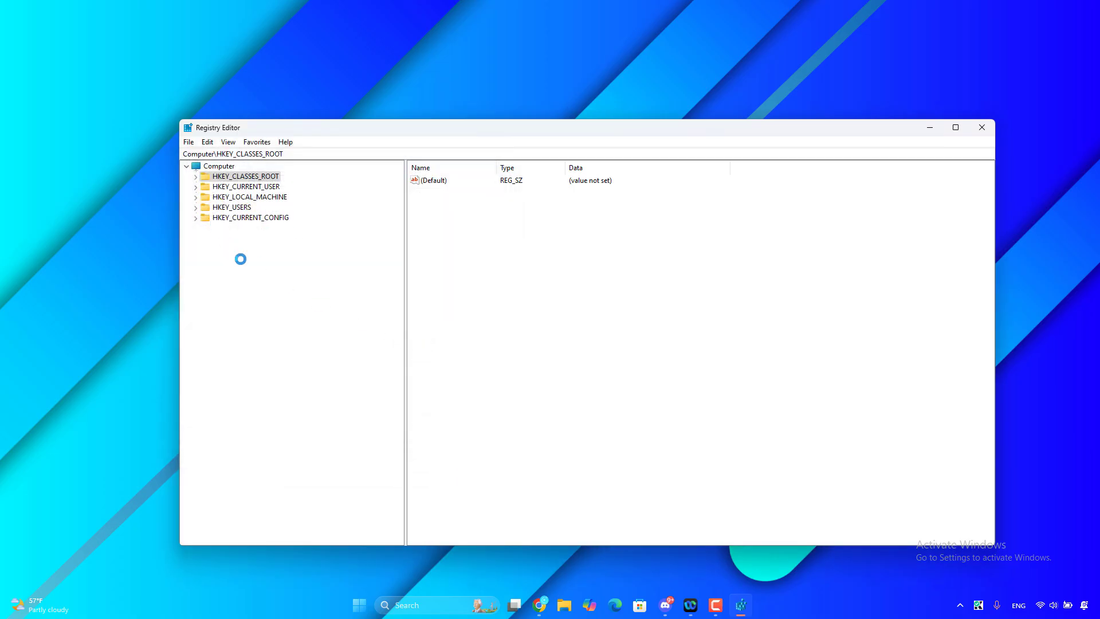
# Step: Expand HKEY_LOCAL_MACHINE and its SOFTWARE key to list the subkeys
pyautogui.click(250, 196)
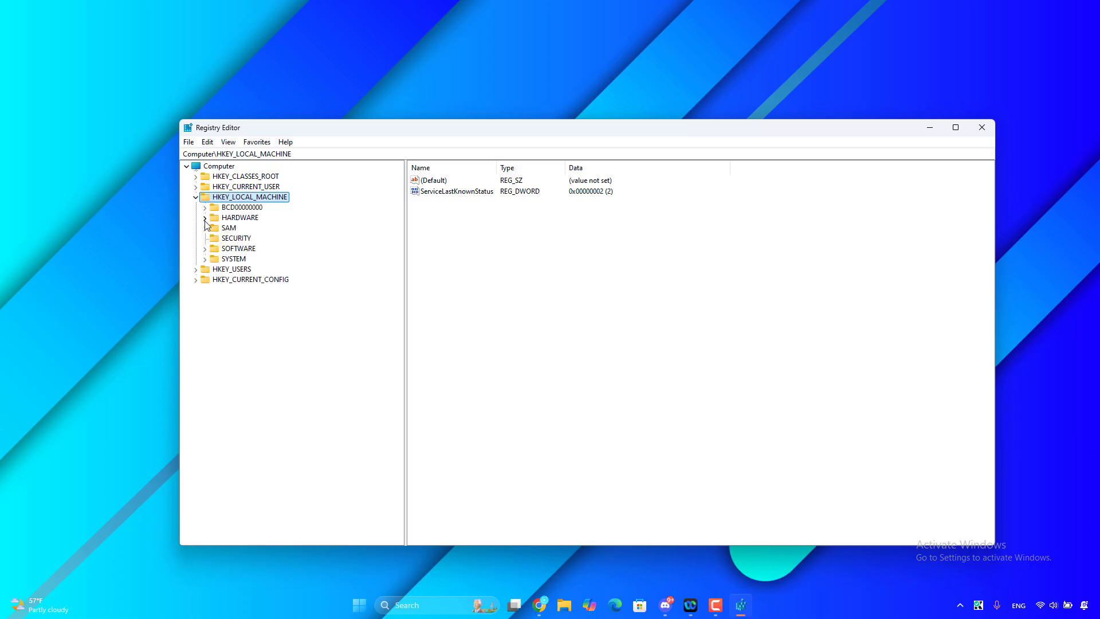
pyautogui.click(238, 247)
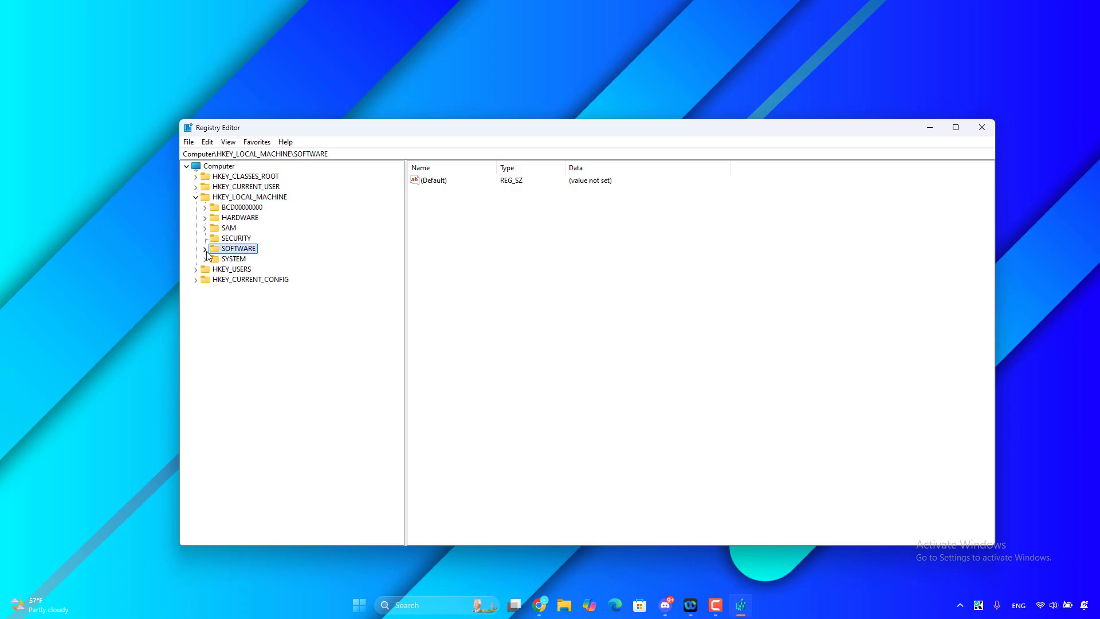
pyautogui.click(205, 248)
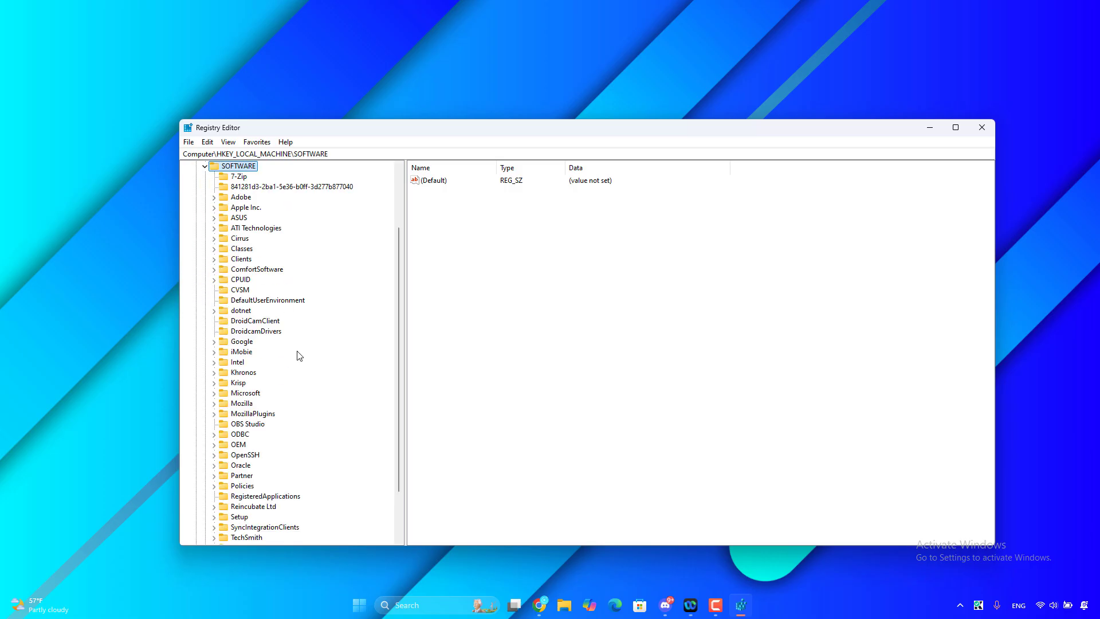
pyautogui.scroll(-3)
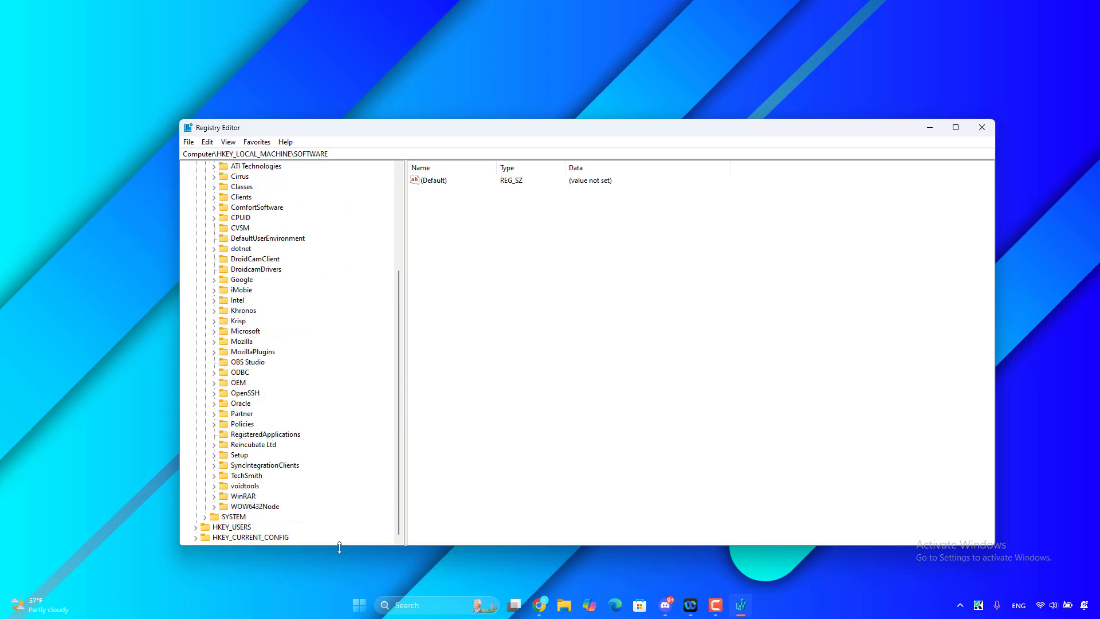
# Step: Expand WOW6432Node and select the ComfortSoftware key near CreativeTech
pyautogui.click(255, 505)
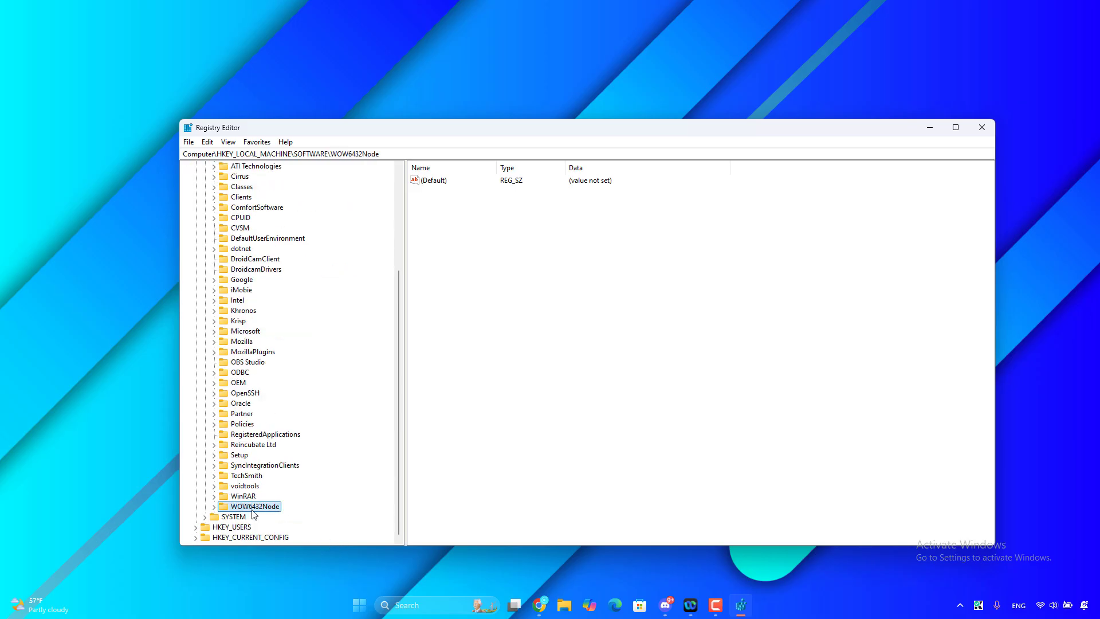
pyautogui.click(214, 505)
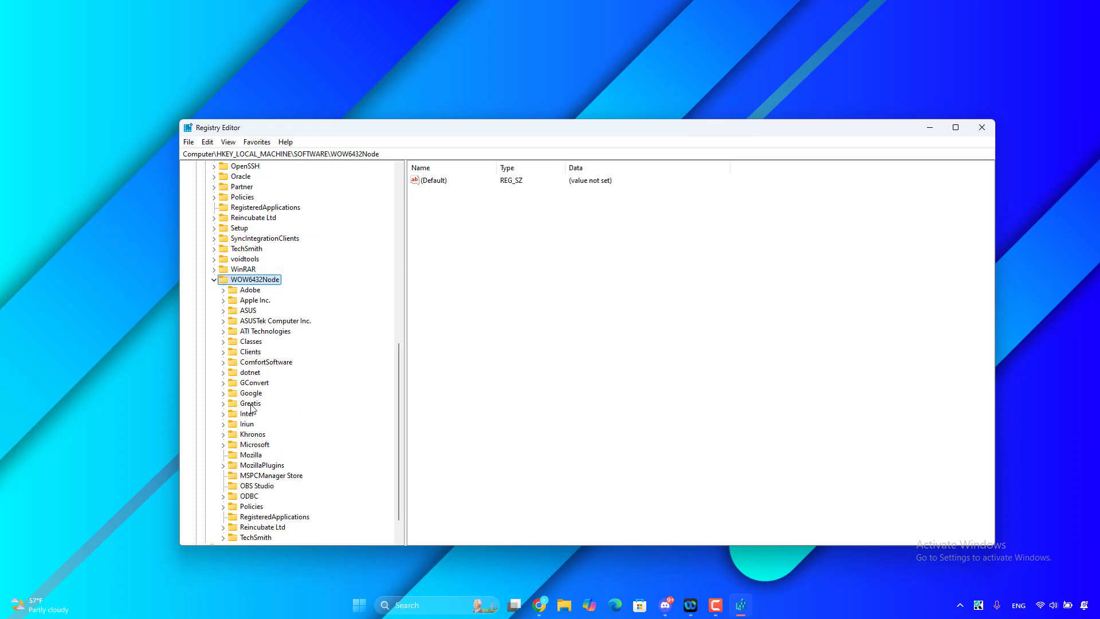
pyautogui.scroll(-3)
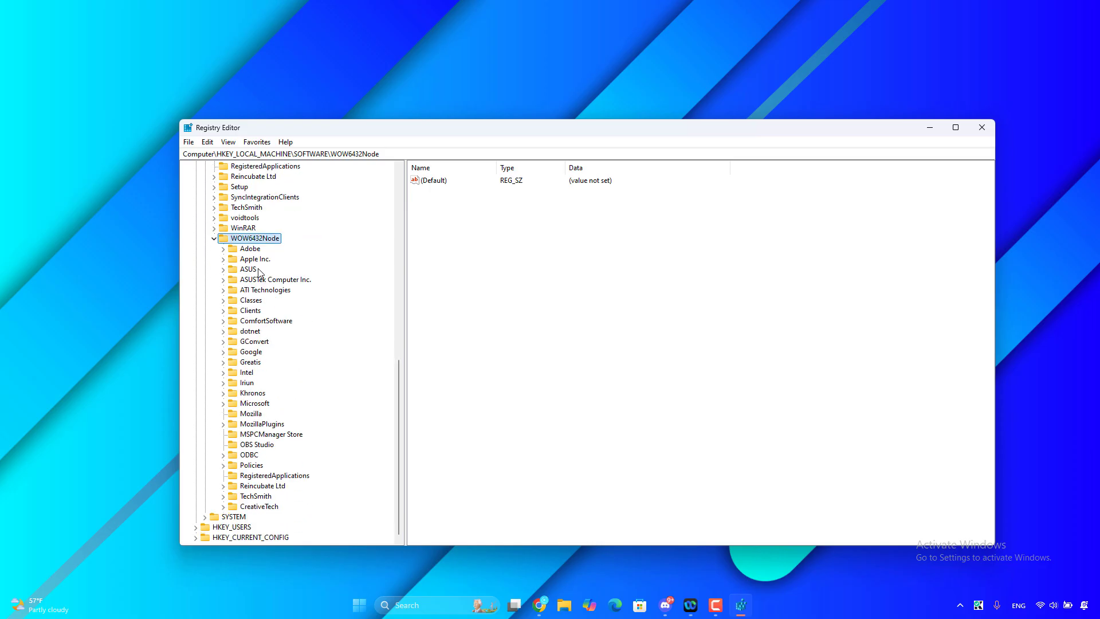
pyautogui.click(264, 321)
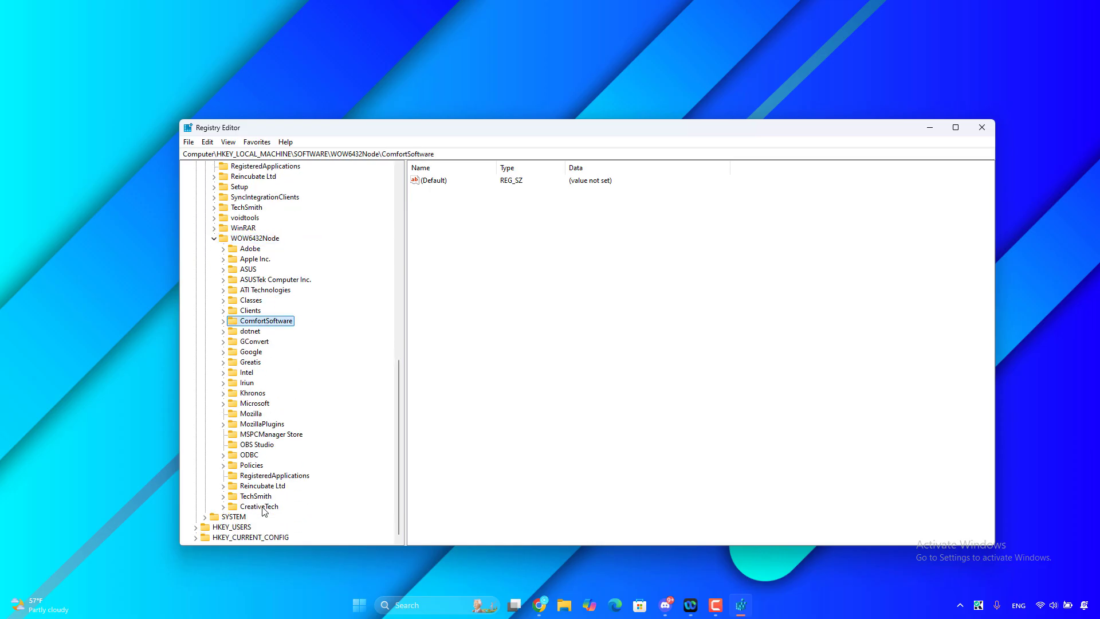
# Step: Expand CreativeTech and bring up the context menu on APOIM under SoftwareInstalled
pyautogui.click(225, 507)
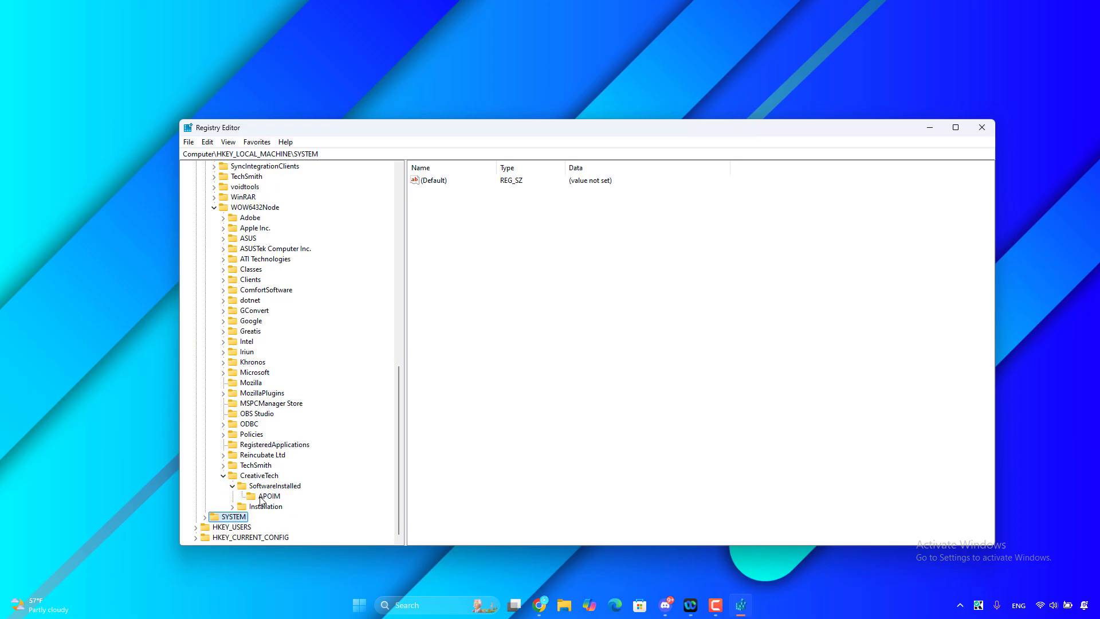
pyautogui.click(268, 496)
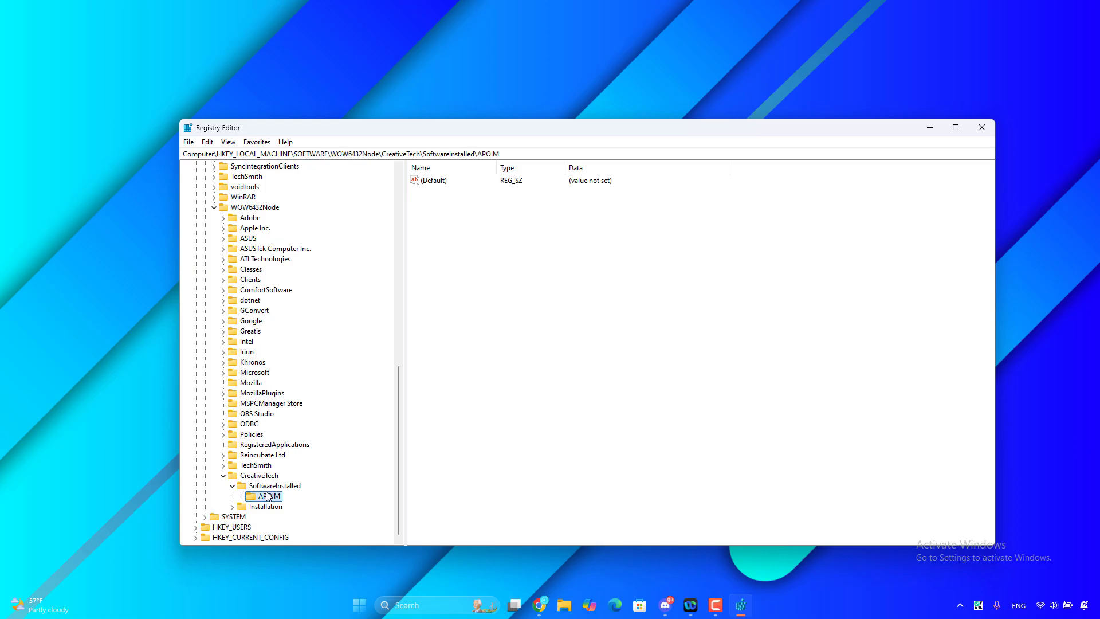
pyautogui.rightClick(267, 496)
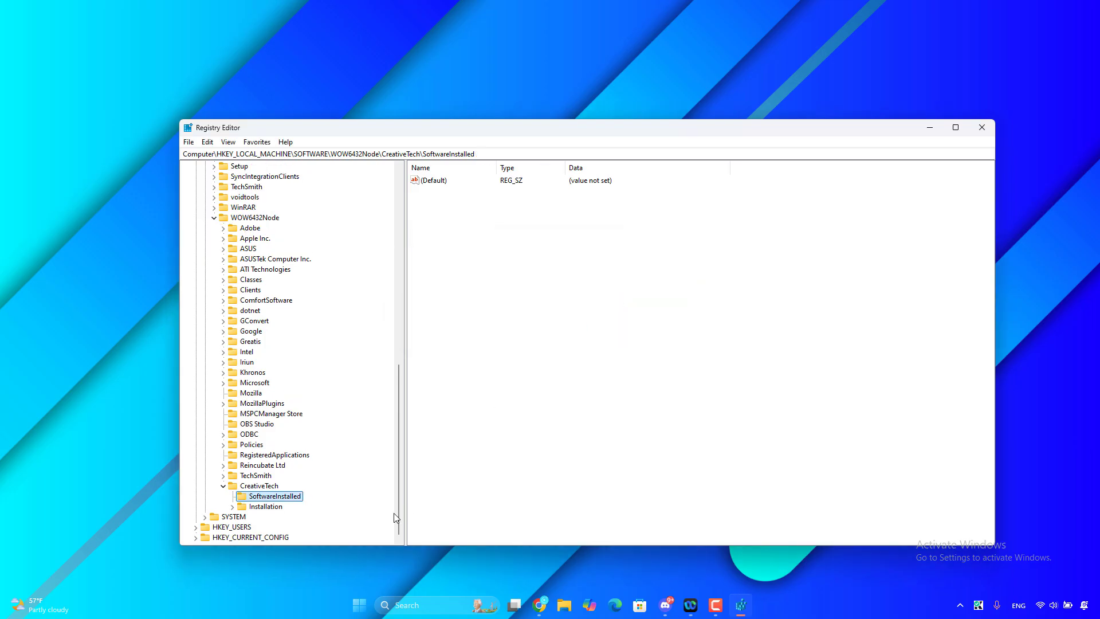
# Step: Delete the APOIM key under CreativeTech\Installation and confirm the deletion
pyautogui.click(232, 505)
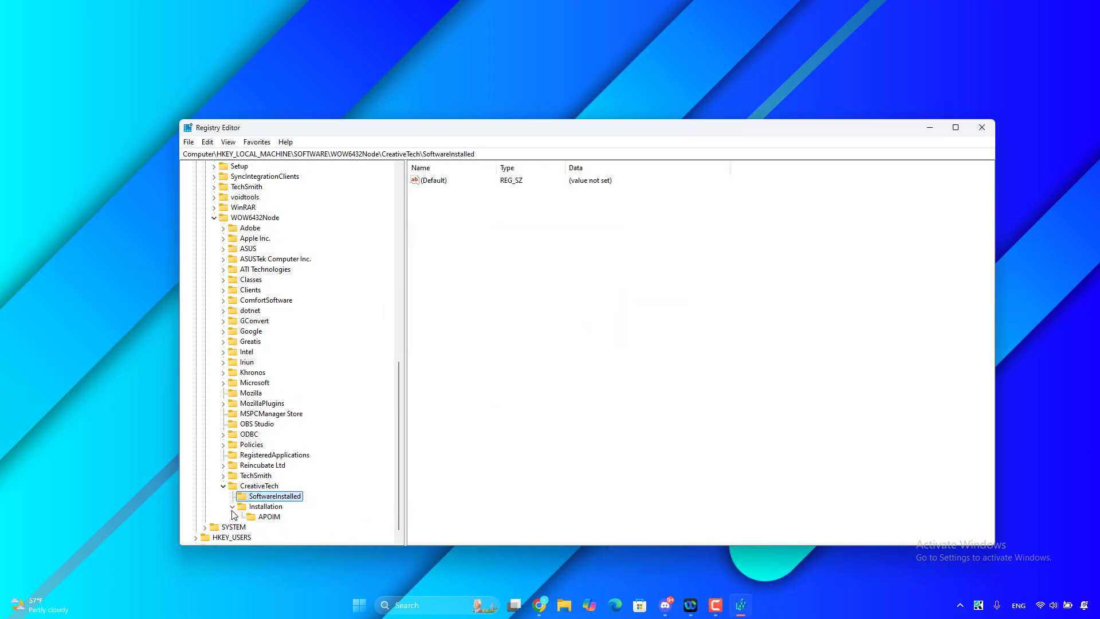
pyautogui.rightClick(268, 517)
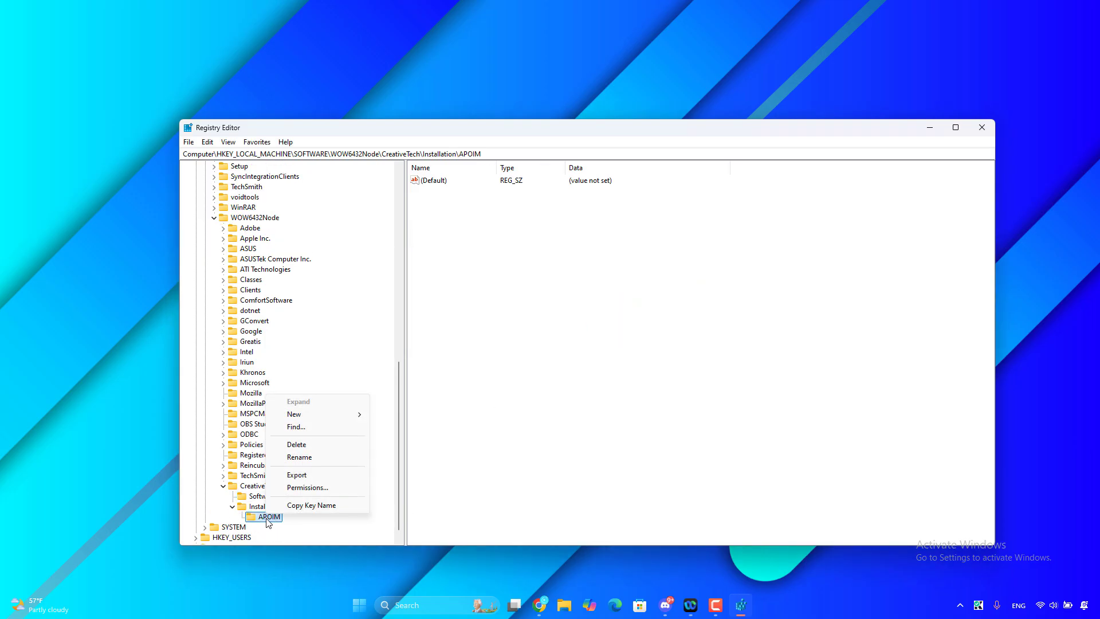
pyautogui.moveTo(295, 426)
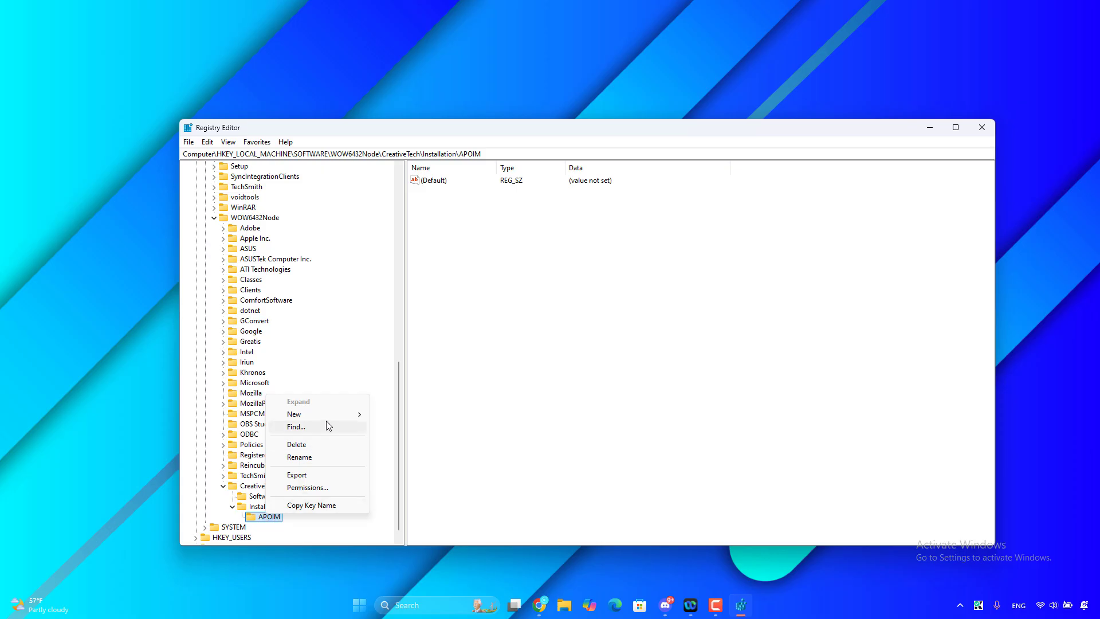
pyautogui.click(296, 445)
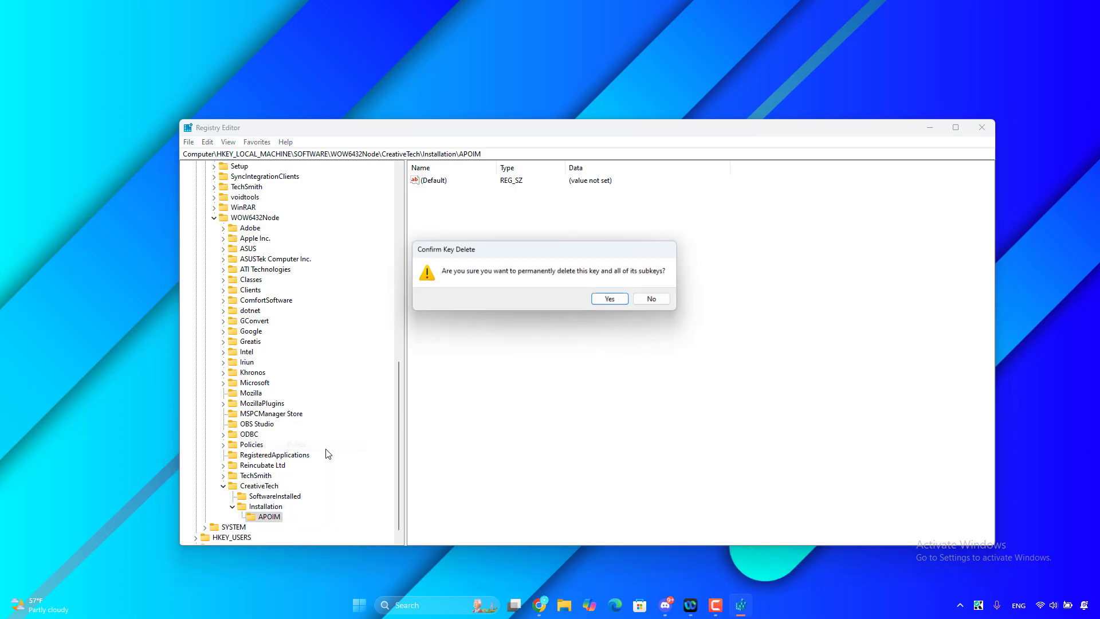
pyautogui.click(607, 298)
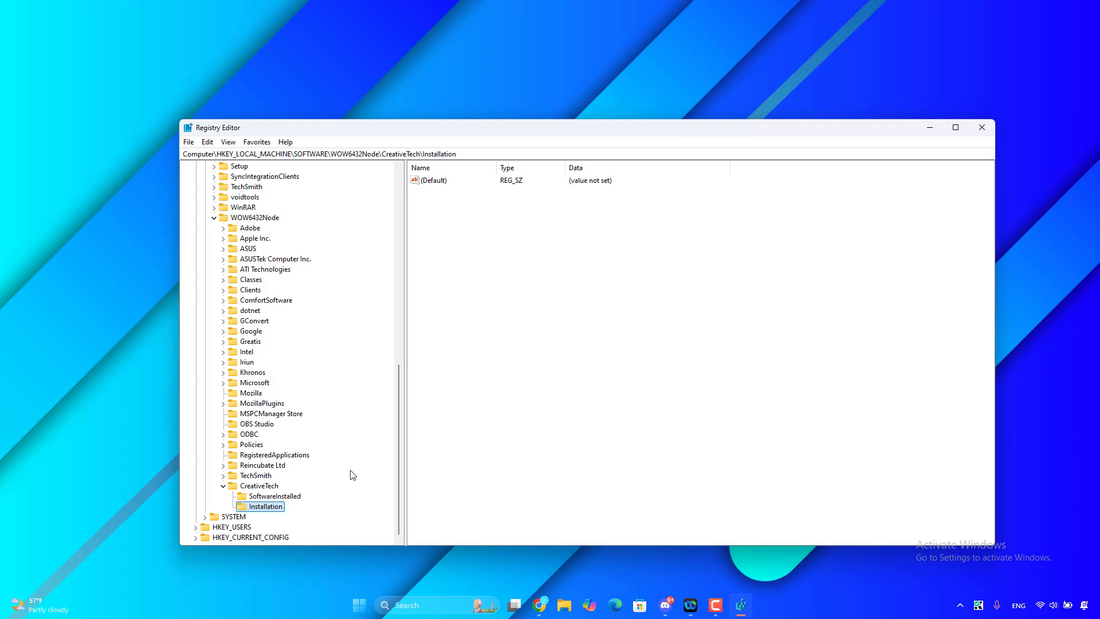
pyautogui.moveTo(365, 476)
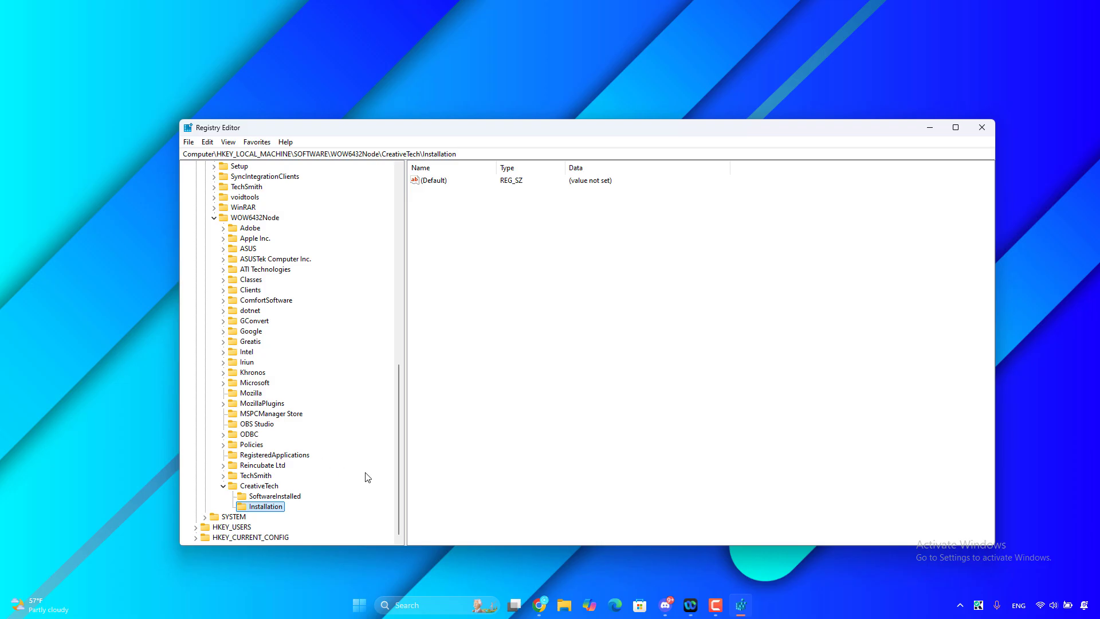
pyautogui.moveTo(1086, 171)
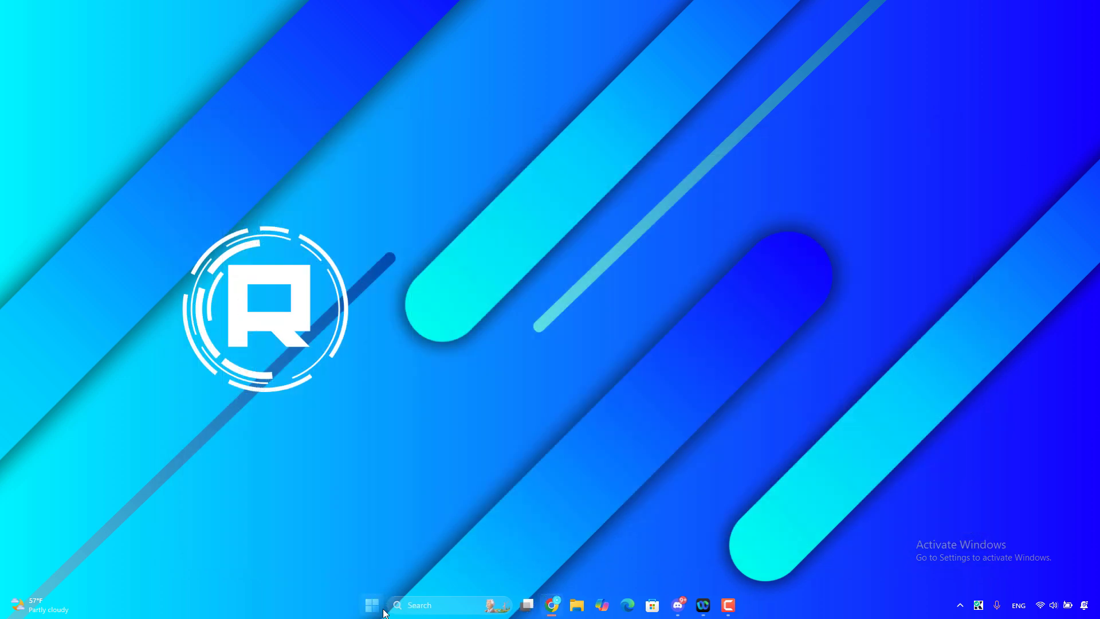
# Step: Show the Start menu's power options so Restart is available
pyautogui.click(371, 605)
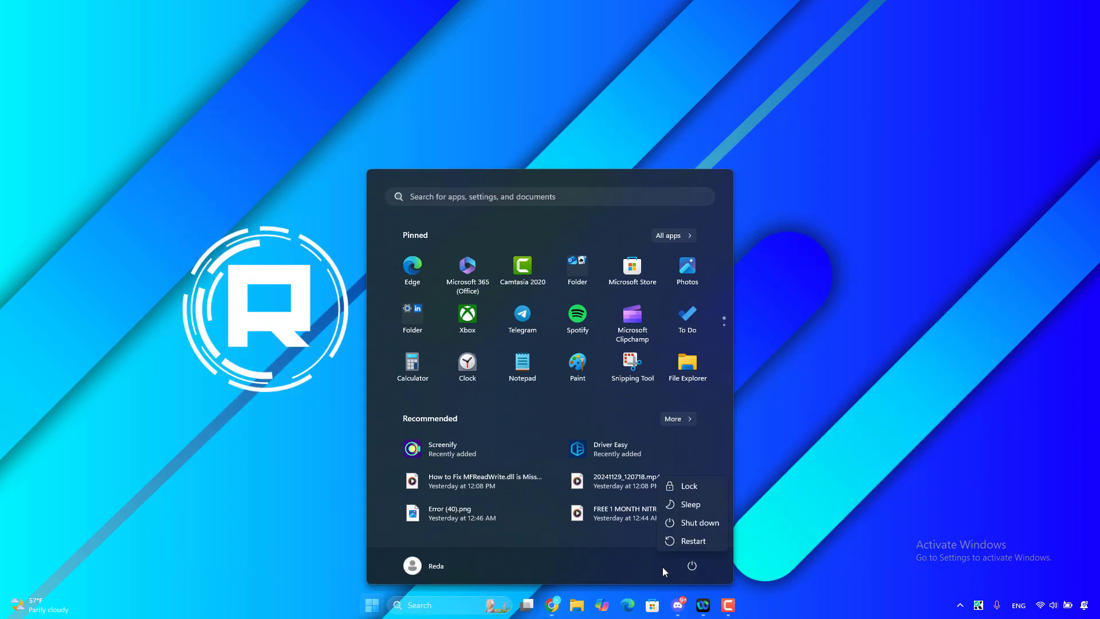